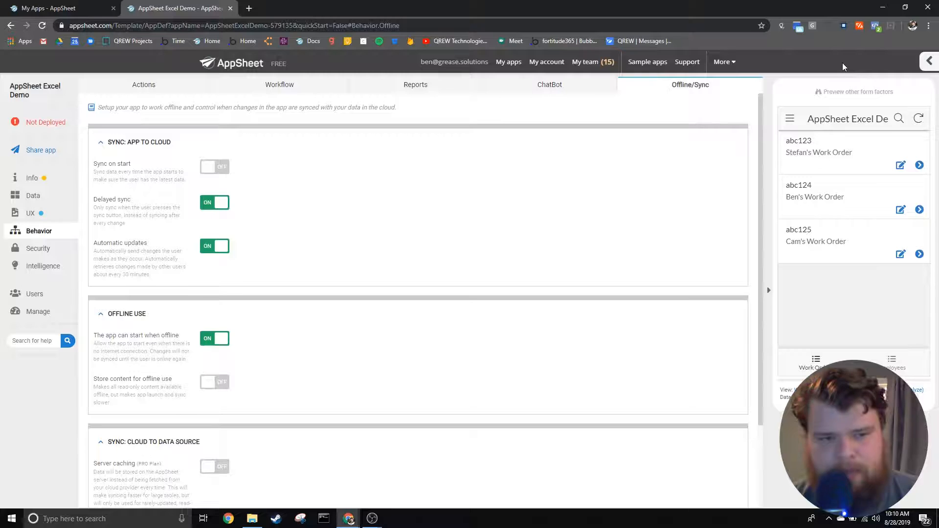
mouse_move(350, 227)
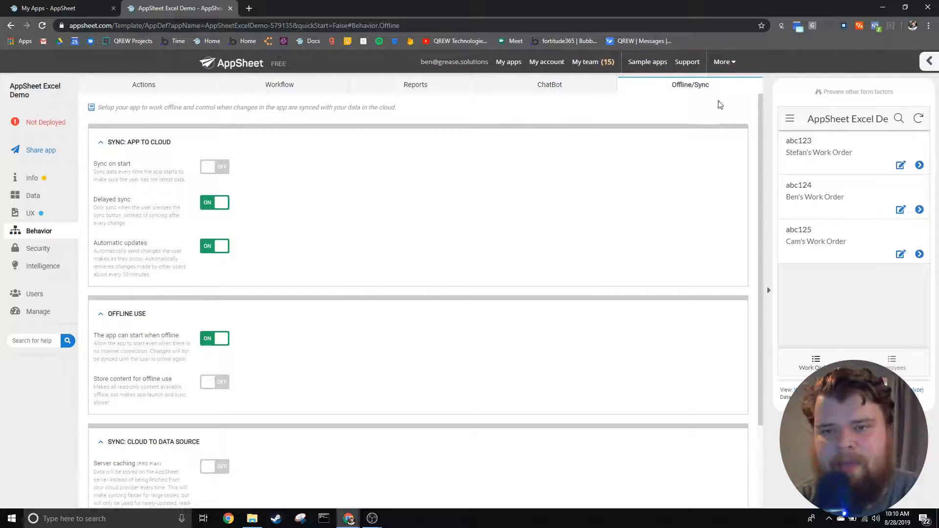
mouse_move(661, 101)
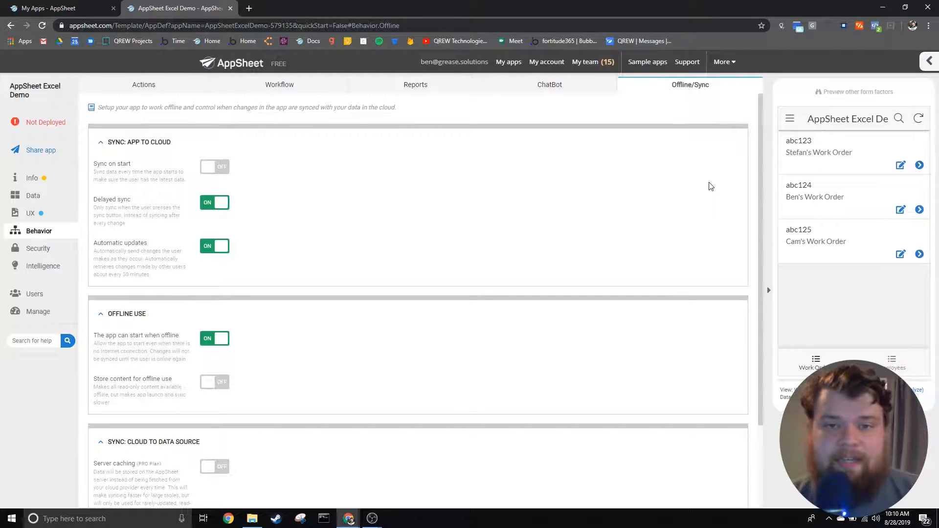
mouse_move(332, 190)
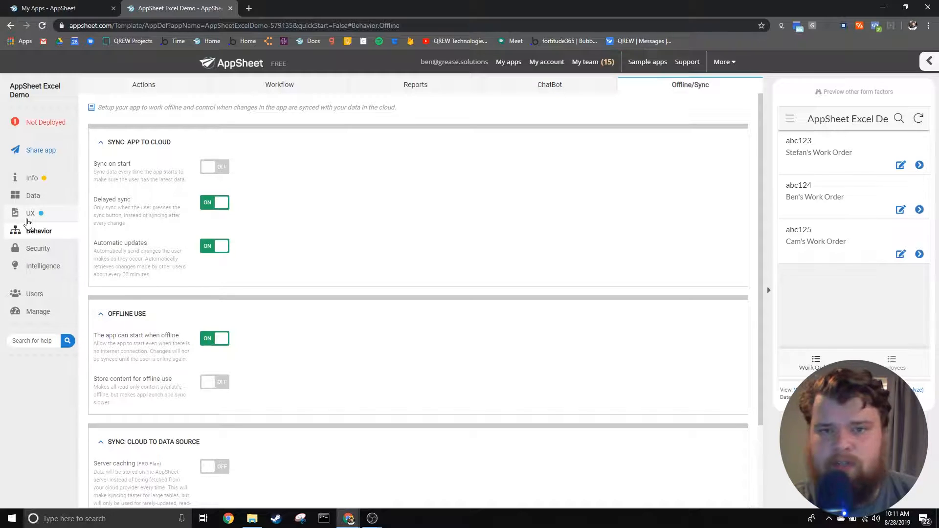
Show the app-wide UX options and bring the Forms section with image upload size into view
left_click(31, 213)
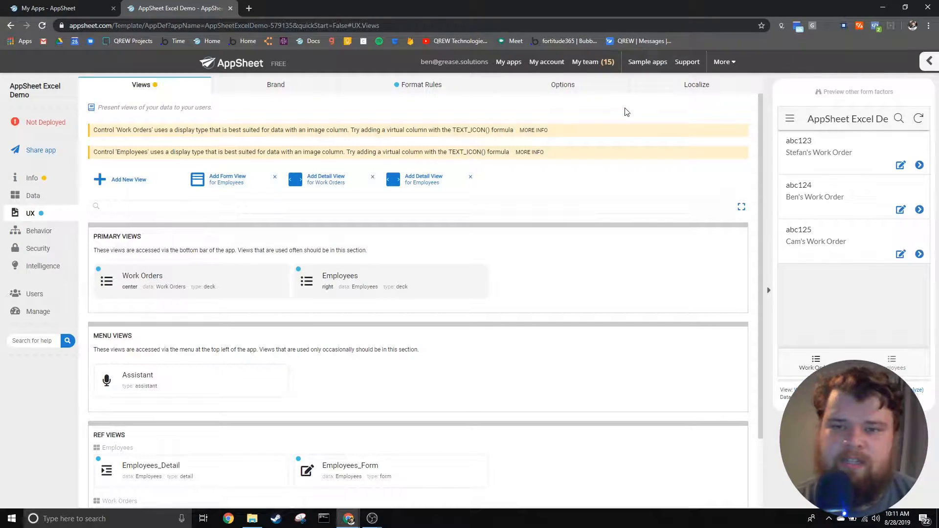
left_click(563, 84)
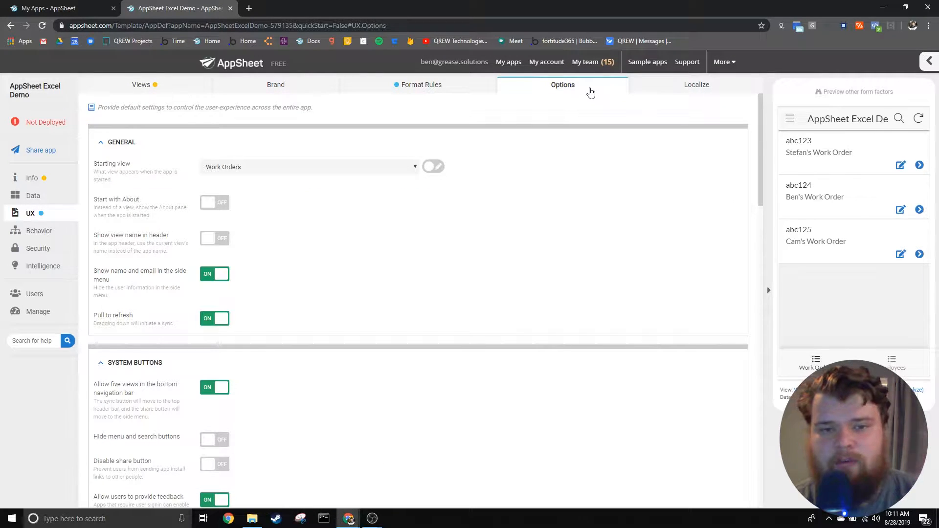
scroll("down", 3)
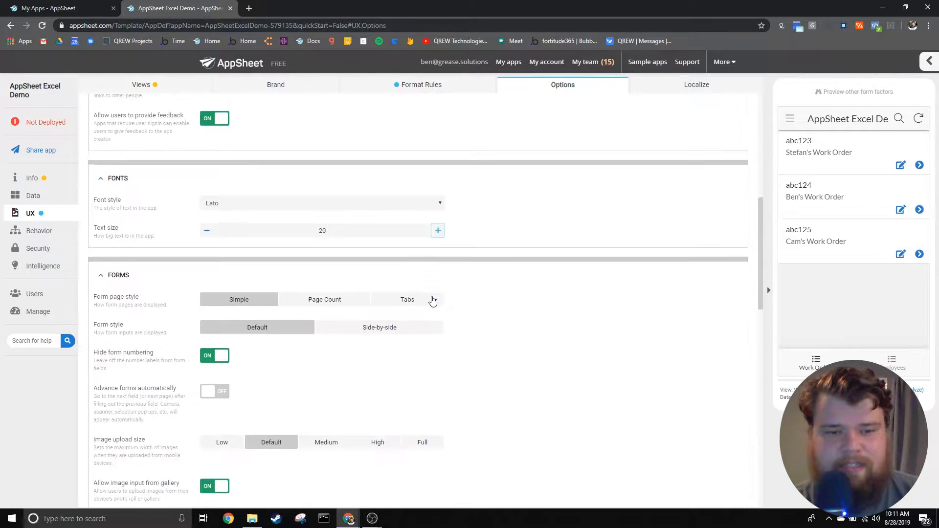
scroll("down", 3)
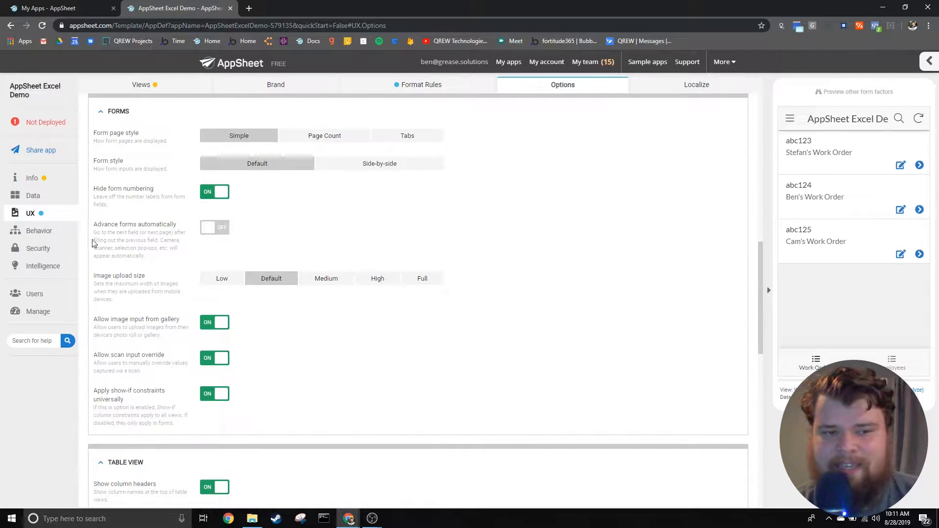
mouse_move(371, 247)
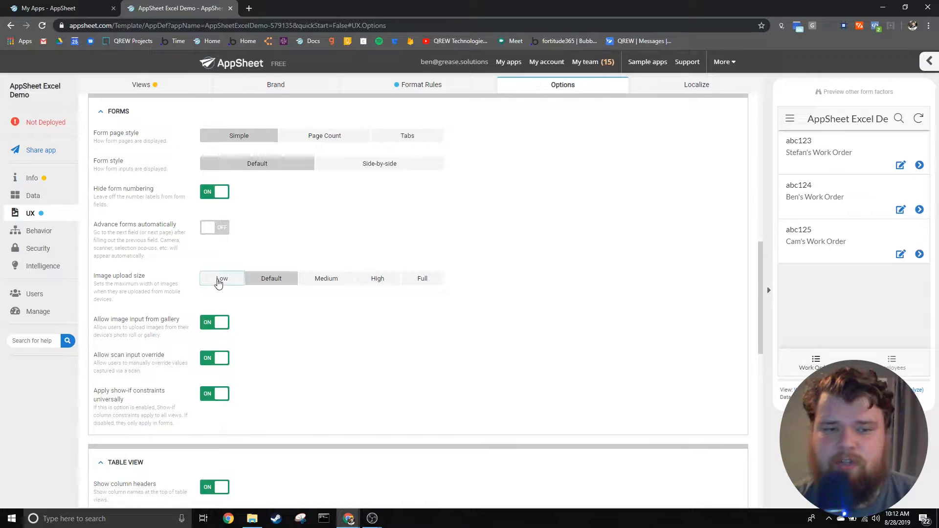
Set the forms' image upload size to Low, leaving the change unsaved
left_click(222, 277)
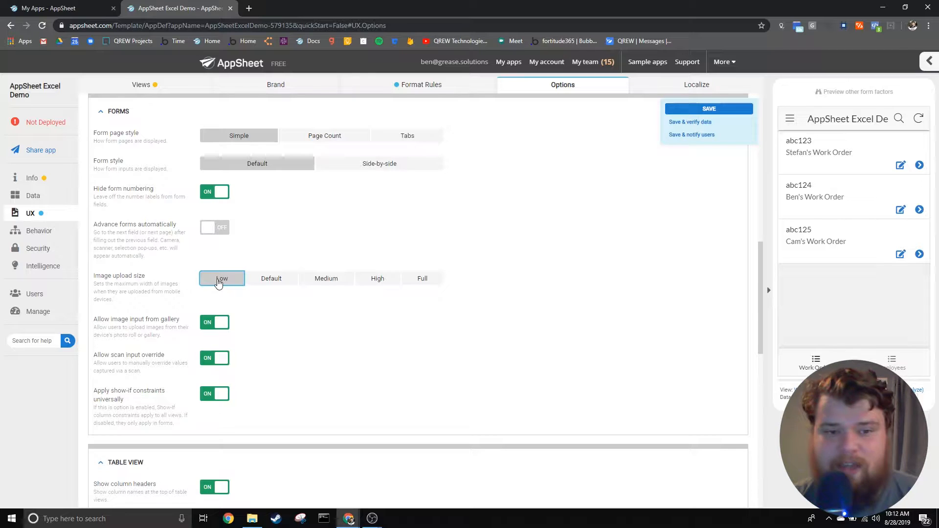
mouse_move(282, 290)
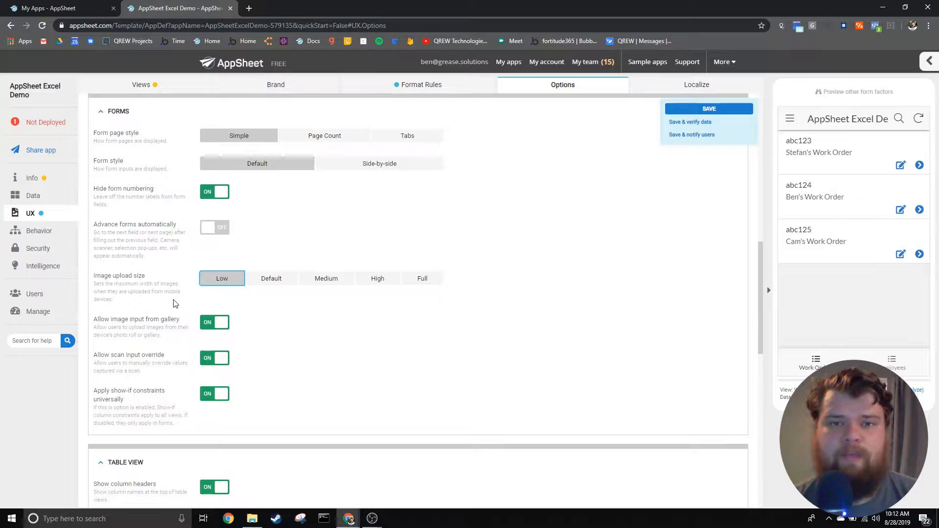
mouse_move(455, 450)
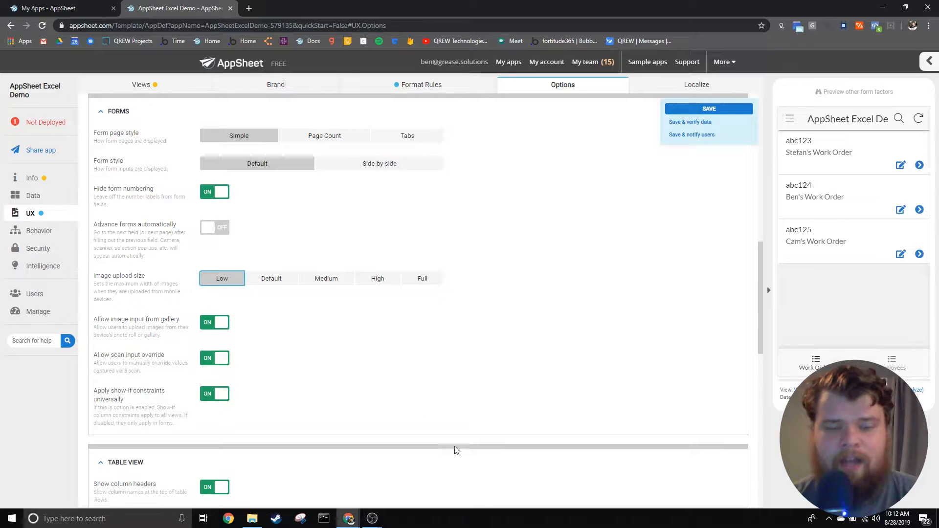